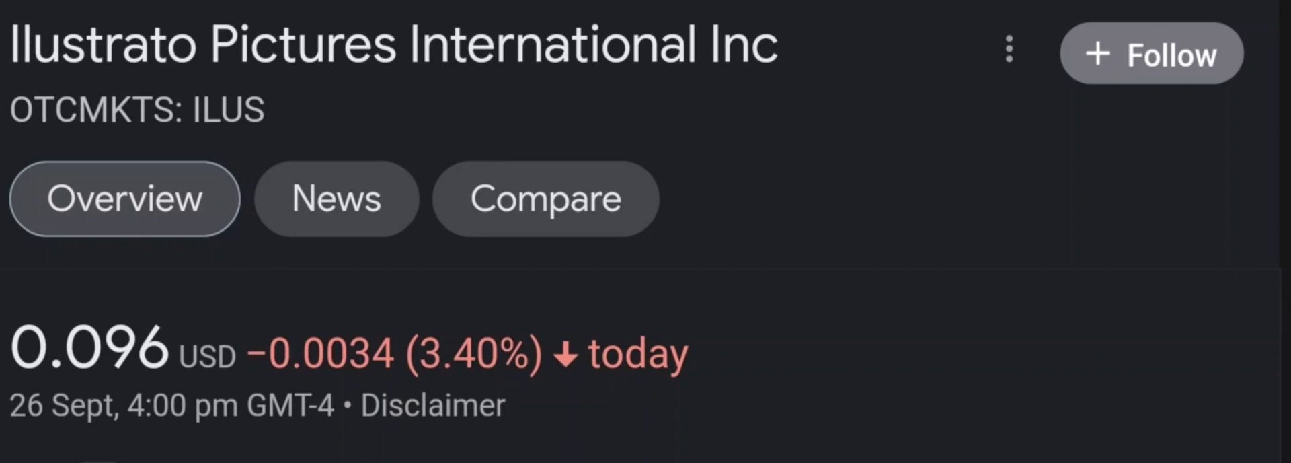
- Scroll the ILUS quote page (0.096 USD, down 3.40%) down to its one-day price chart
scroll(down, 3)
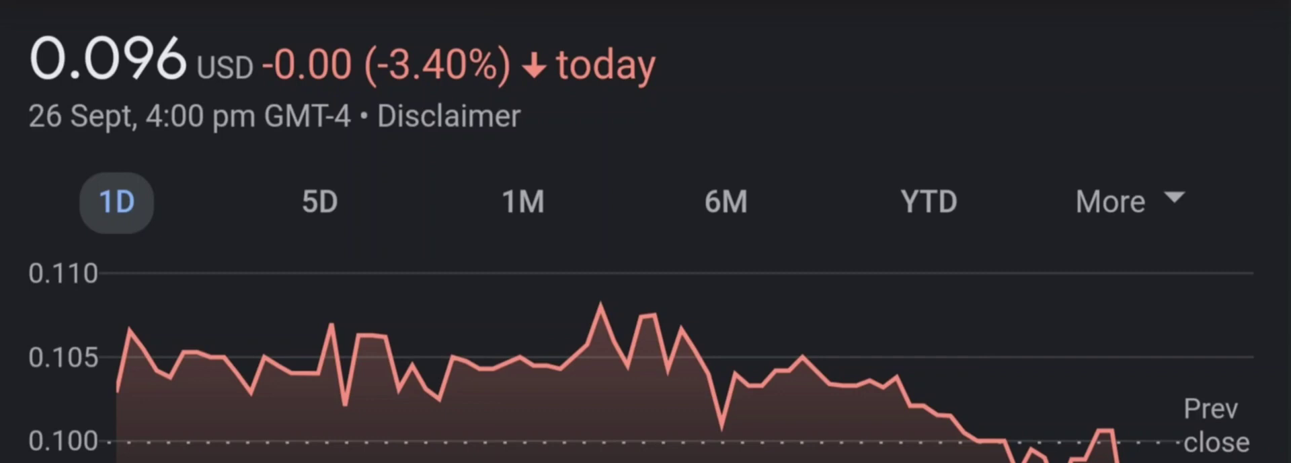
- Step the ILUS chart through 5-day and 1-month views to six months, down 35.67%
click(326, 202)
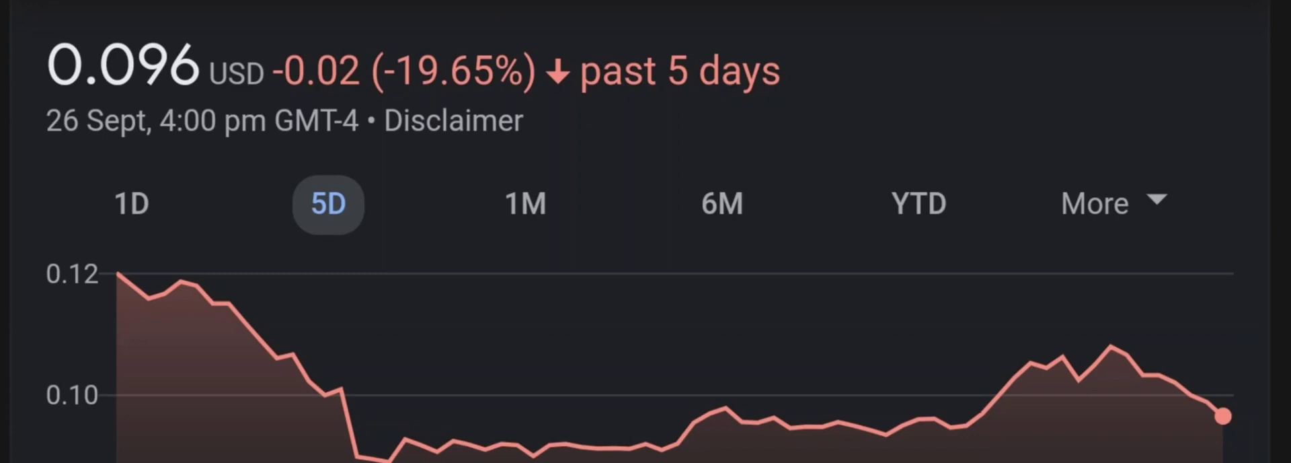
click(523, 203)
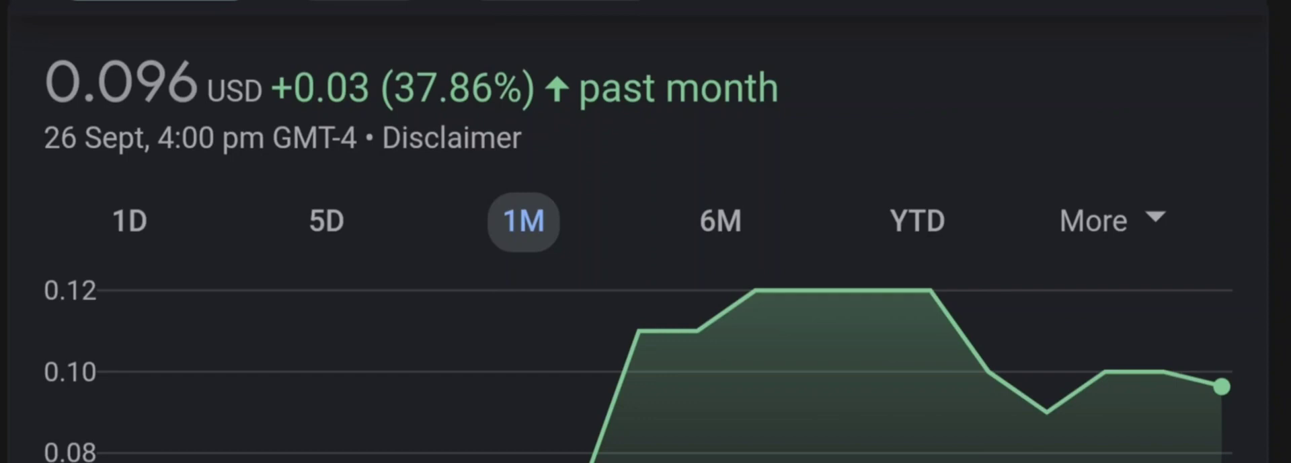
click(726, 221)
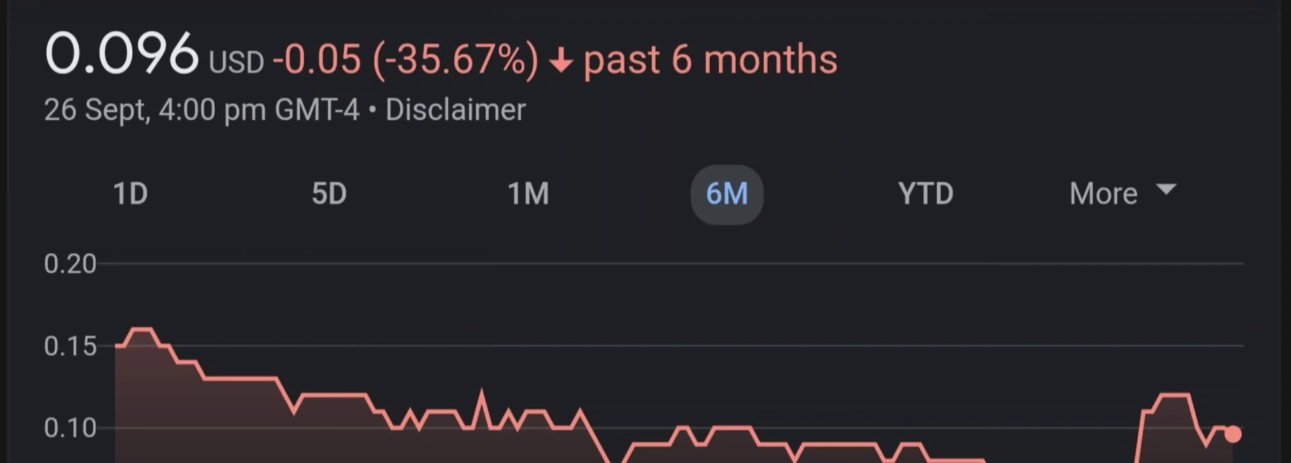
- Open the ILUS MarketWatch quote page showing the $0.0999 previous close and one-day chart
click(929, 209)
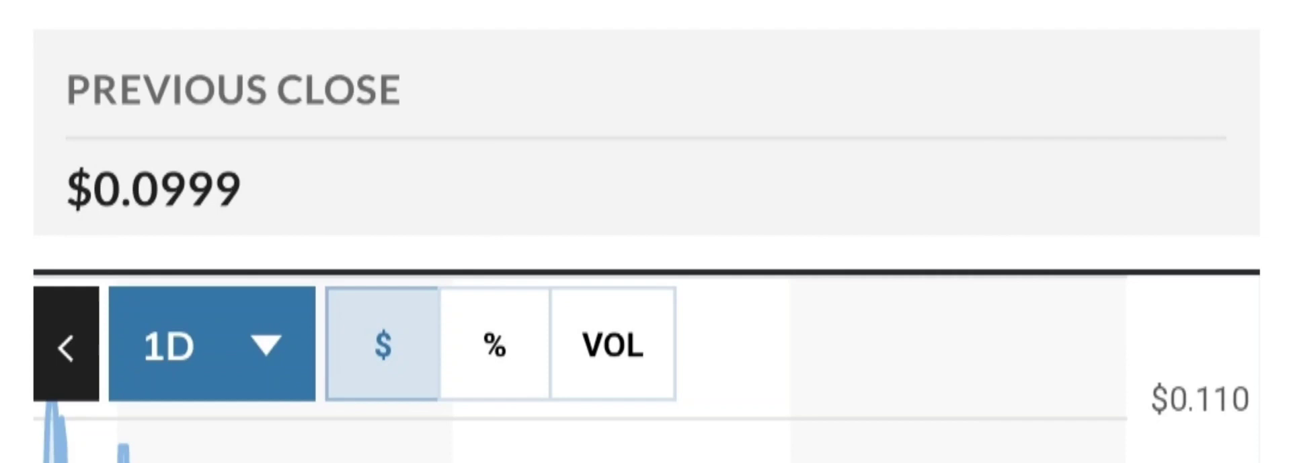
- Set the MarketWatch chart to 1M then 6M, reaching the 9.1M volume and range stats
click(210, 345)
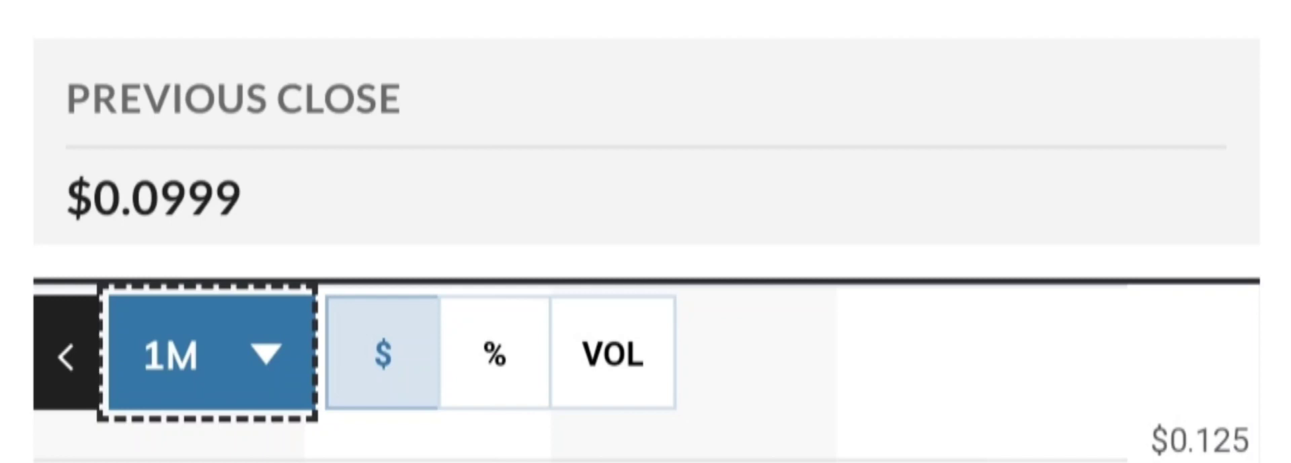
click(206, 354)
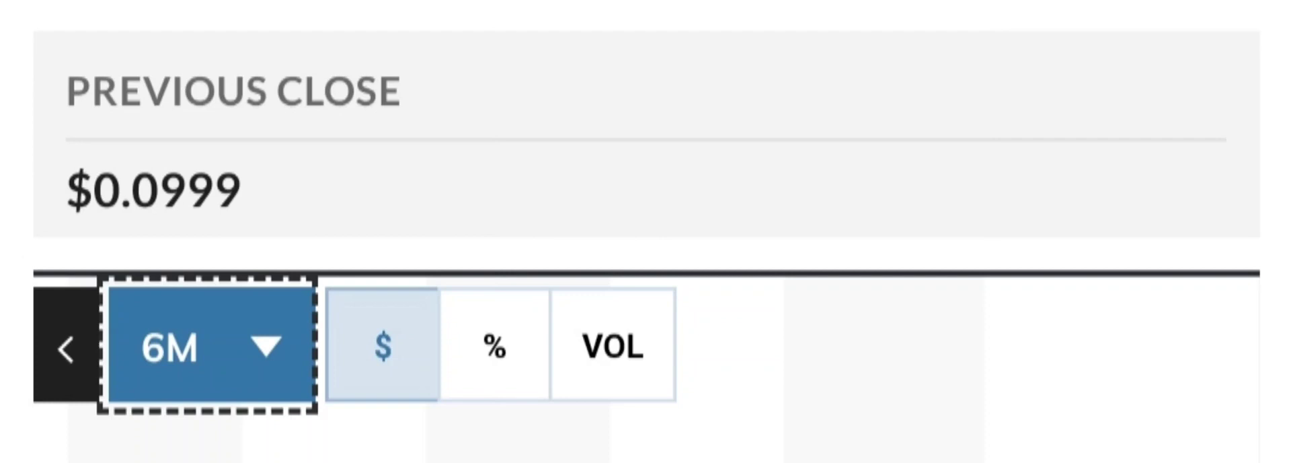
click(204, 346)
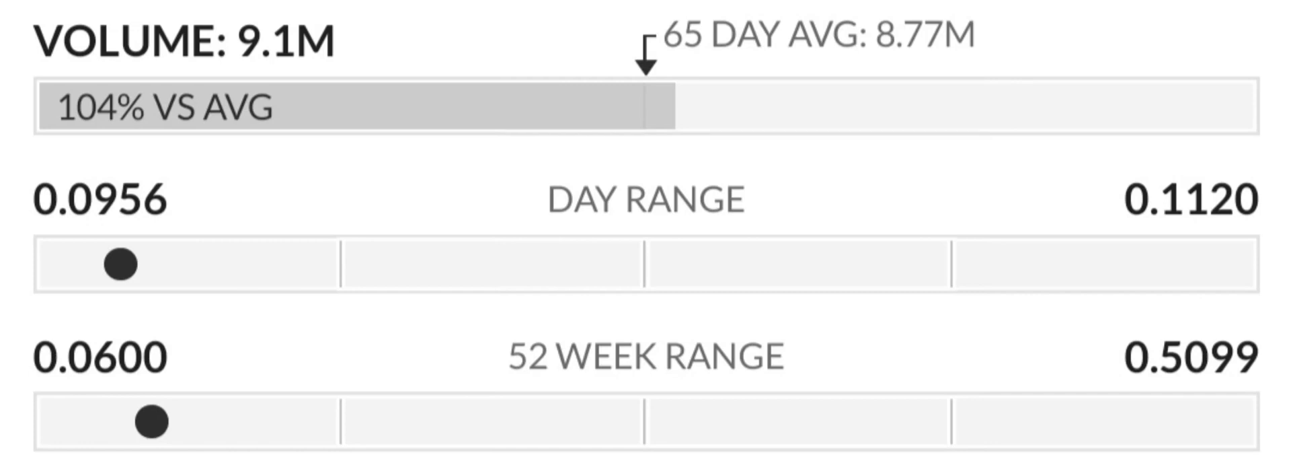
- Scroll through MarketWatch's Key Data figures, including the 38.60 P/E ratio and EPS
scroll(down, 3)
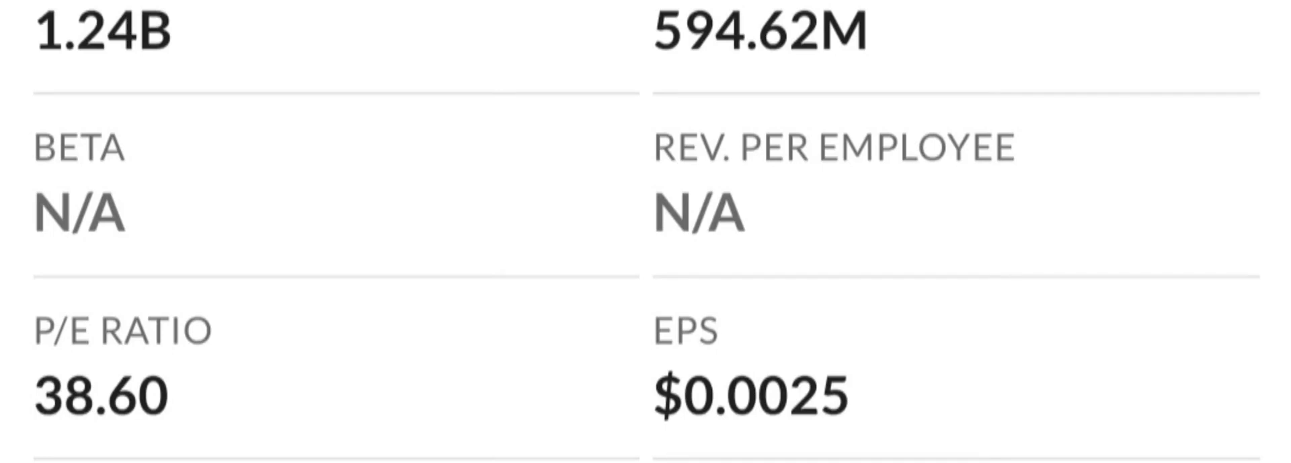
scroll(down, 3)
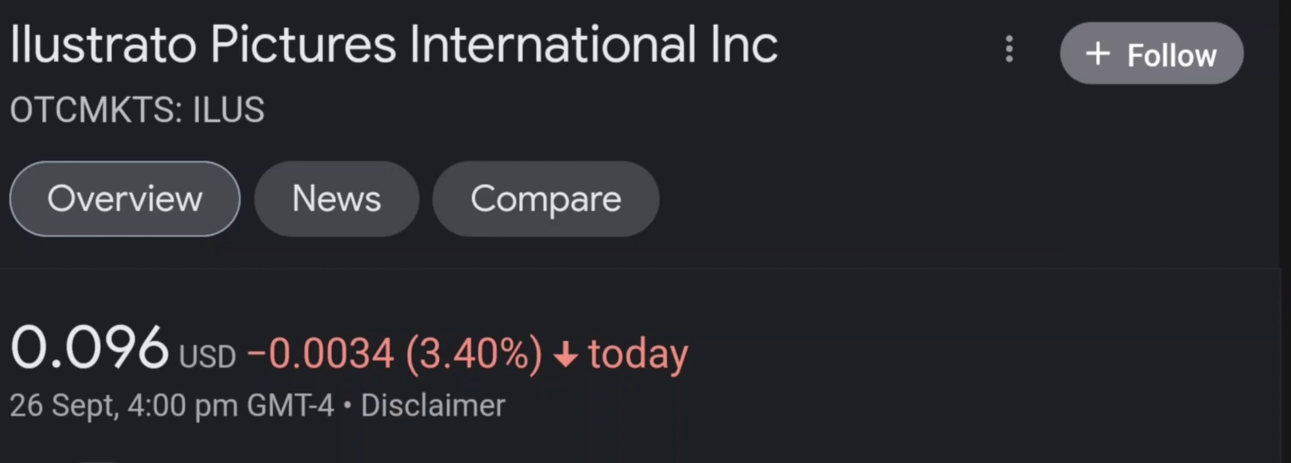
- Step the Google Finance ILUS chart through longer ranges to year-to-date, down 68.87%
scroll(down, 3)
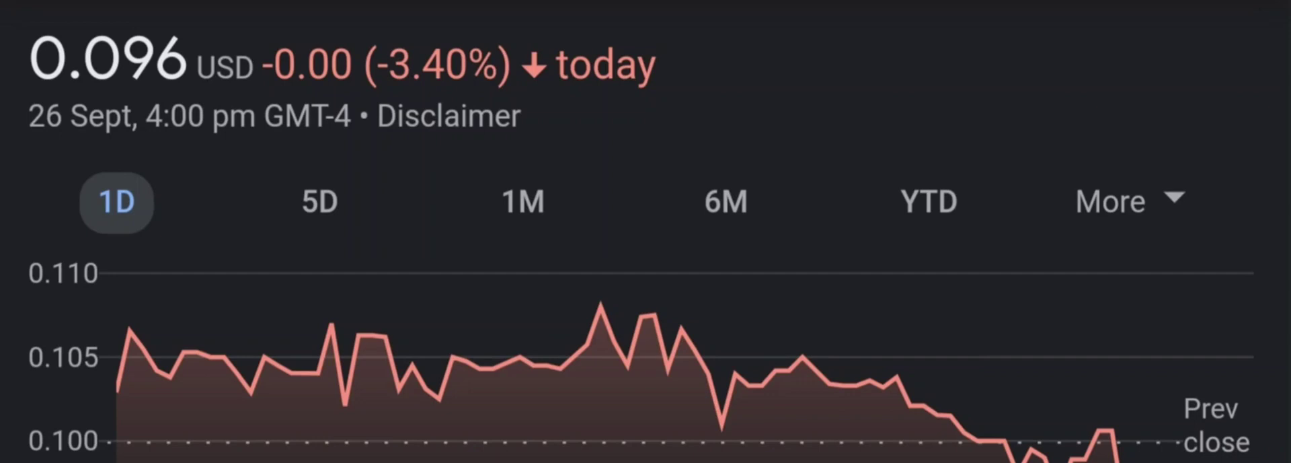
click(327, 203)
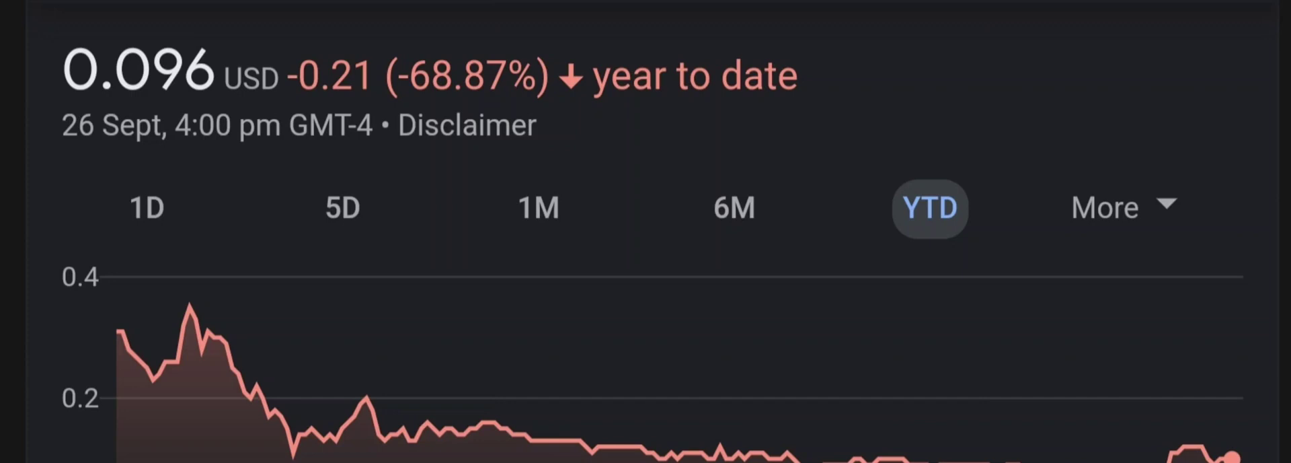
click(1103, 207)
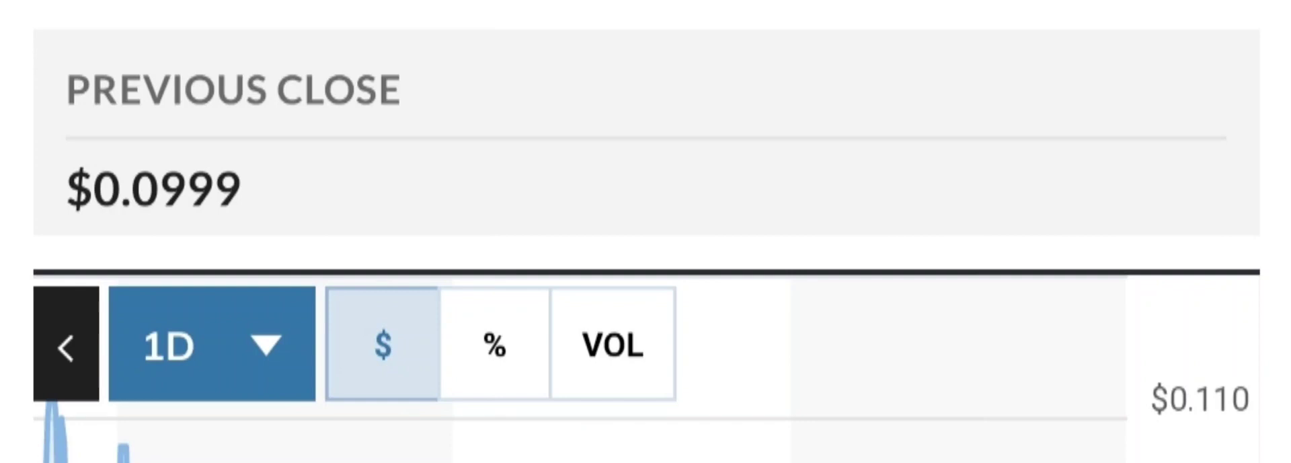
- Switch the MarketWatch ILUS chart to a three-month range from the range list
click(210, 345)
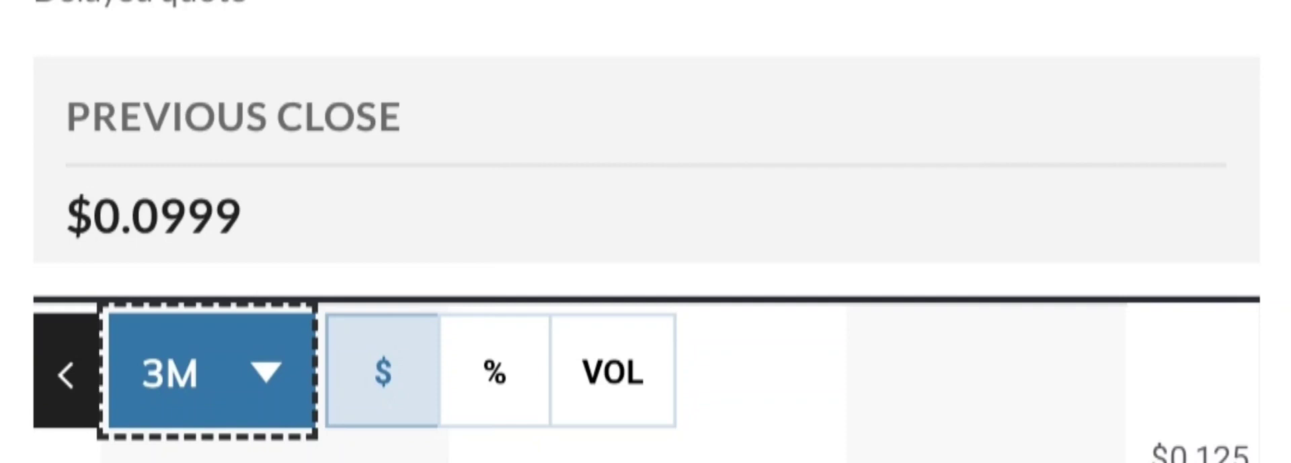
- Change the chart range, then scroll to performance: 1-month +42.96%, year-to-date -67.73%
click(206, 371)
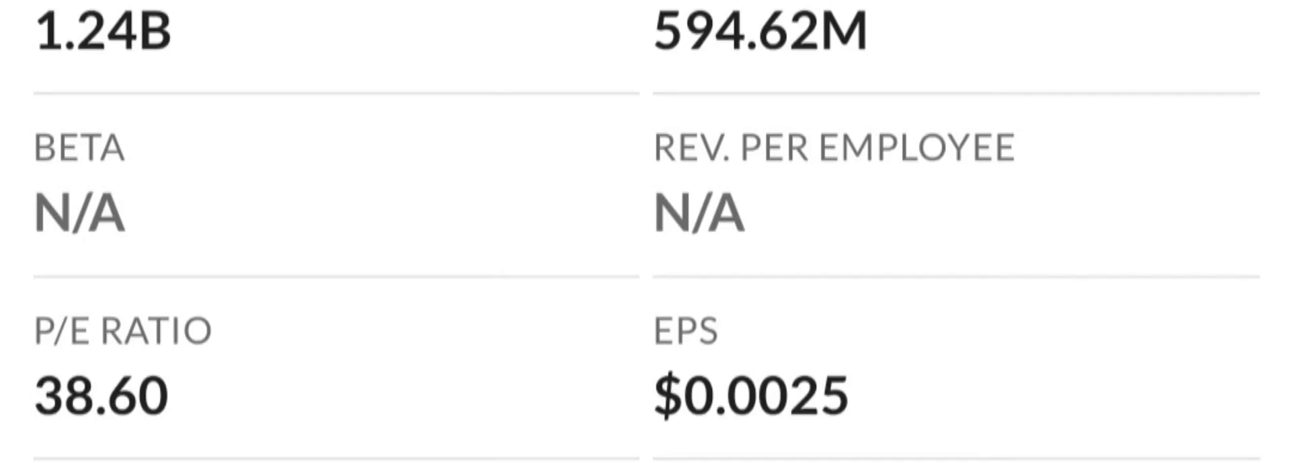
scroll(down, 3)
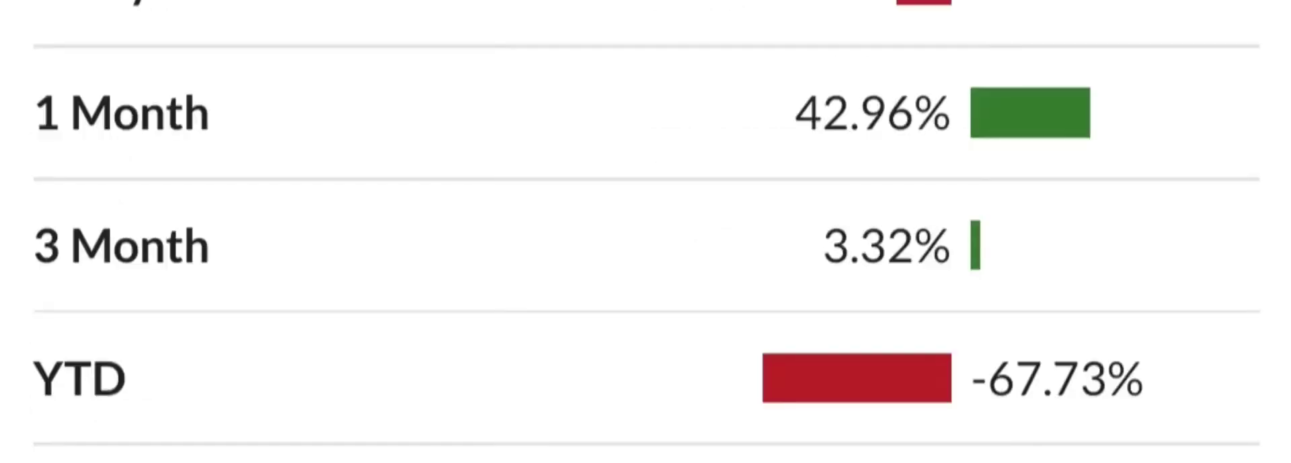